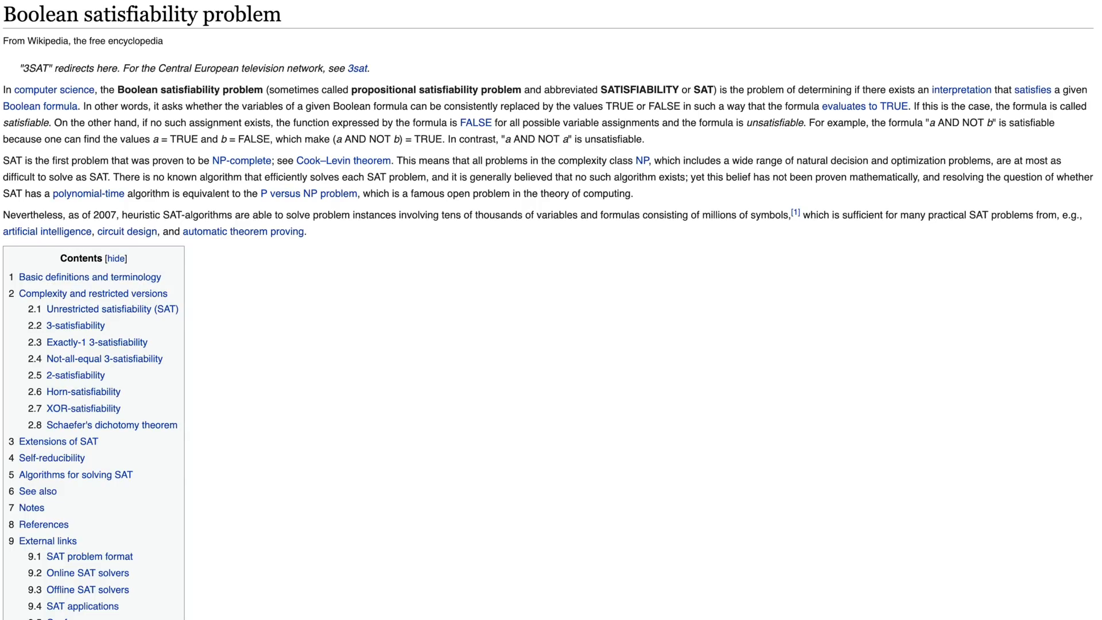
{"action": "scroll", "scroll_direction": "down", "scroll_amount": 3}
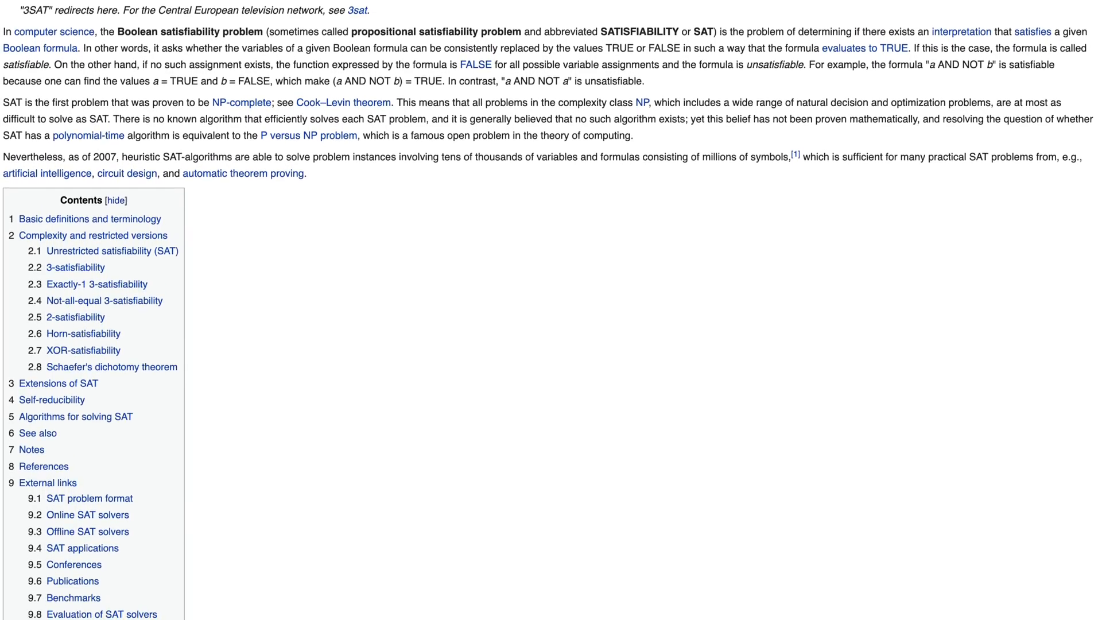
{"action": "scroll", "scroll_direction": "down", "scroll_amount": 3}
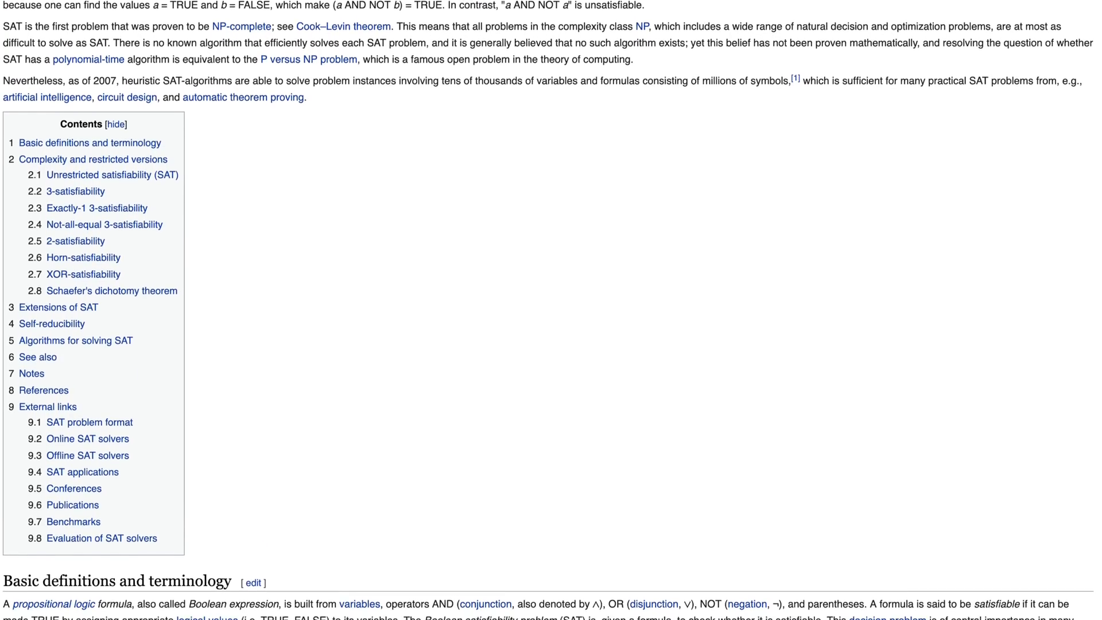
{"action": "scroll", "scroll_direction": "down", "scroll_amount": 3}
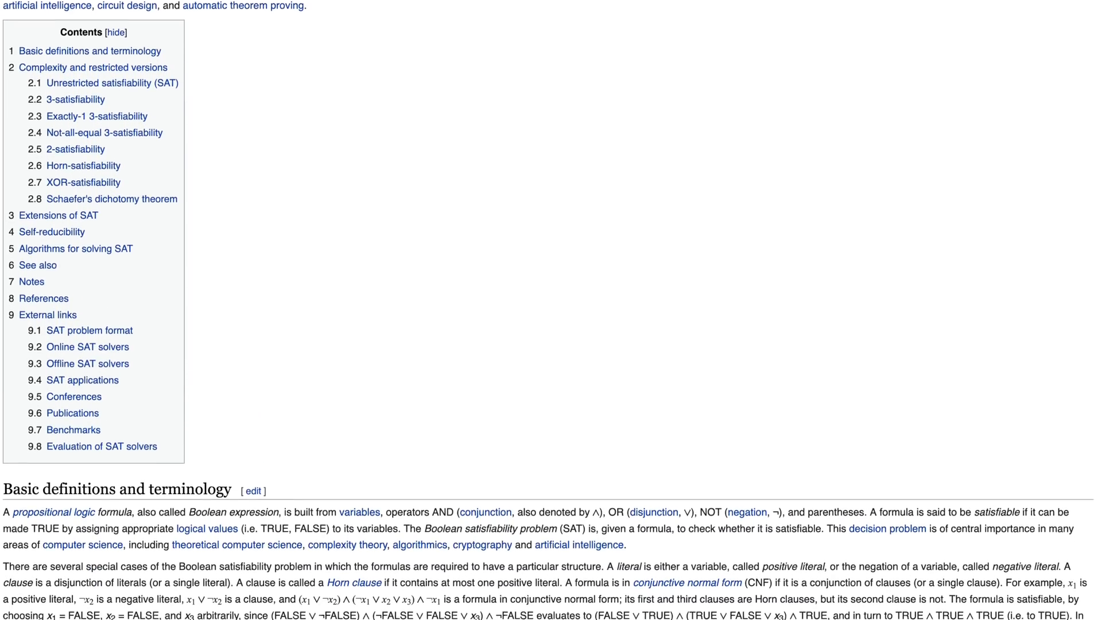
{"action": "scroll", "scroll_direction": "down", "scroll_amount": 3}
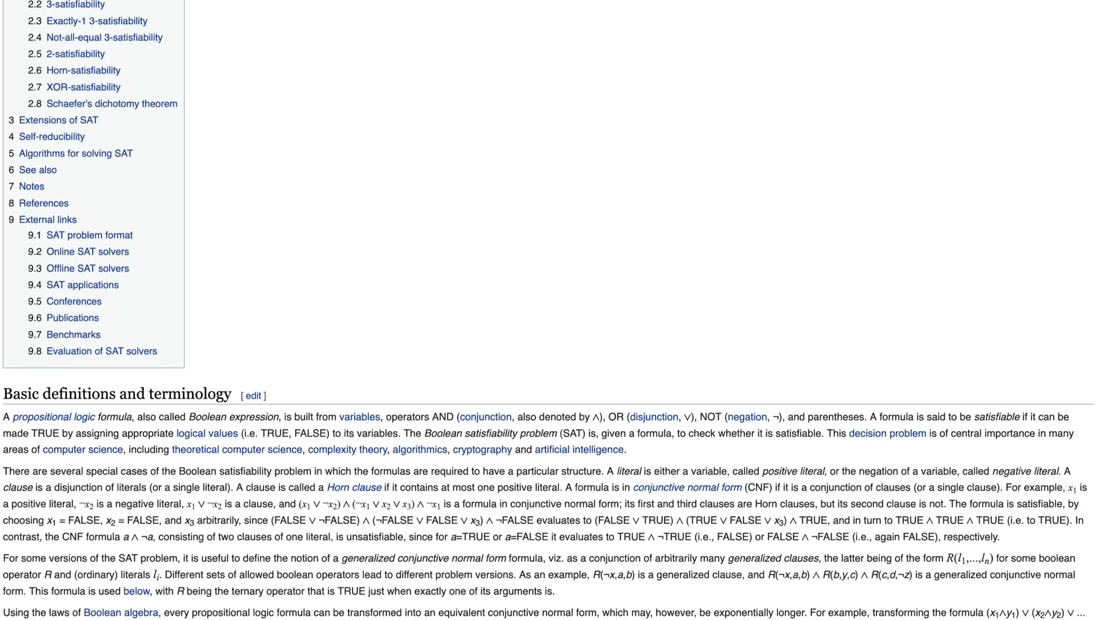
{"action": "scroll", "scroll_direction": "down", "scroll_amount": 3}
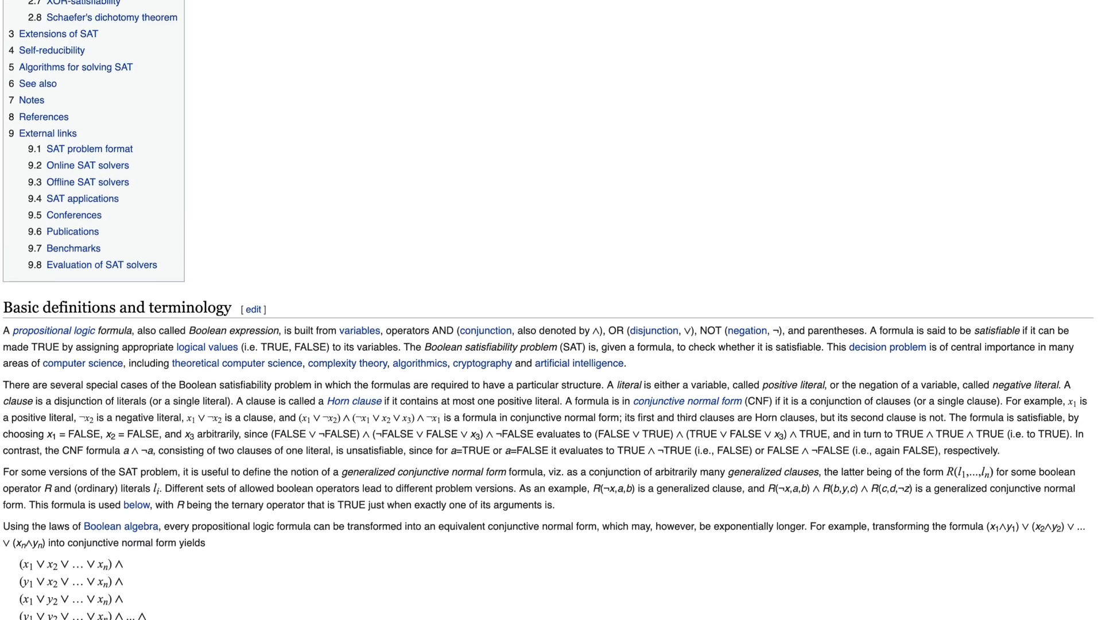
{"action": "scroll", "scroll_direction": "down", "scroll_amount": 3}
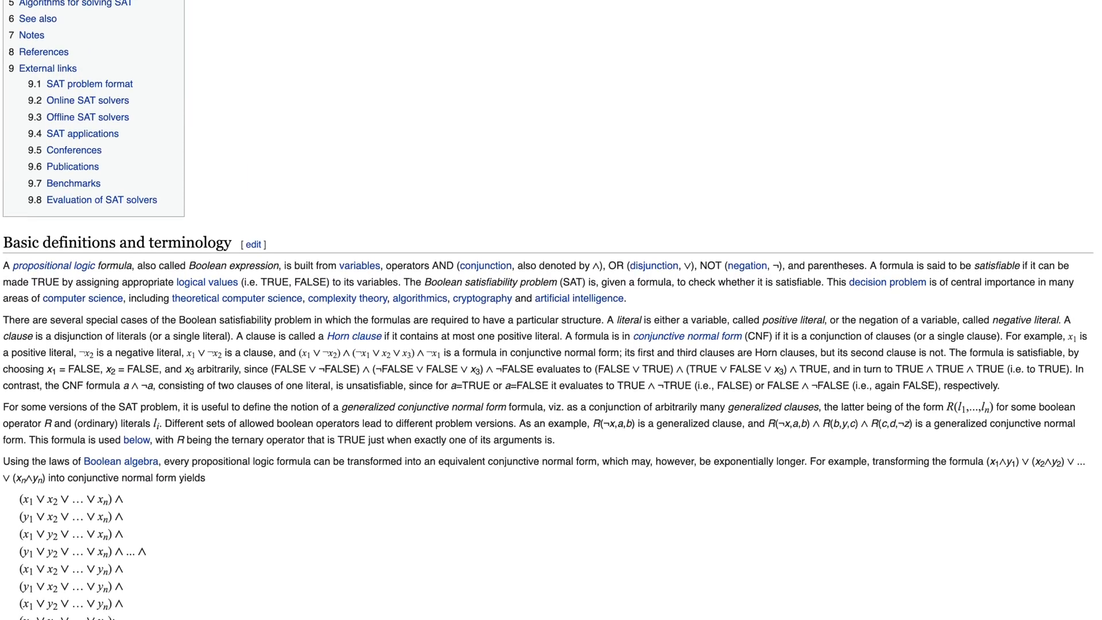
{"action": "scroll", "scroll_direction": "down", "scroll_amount": 3}
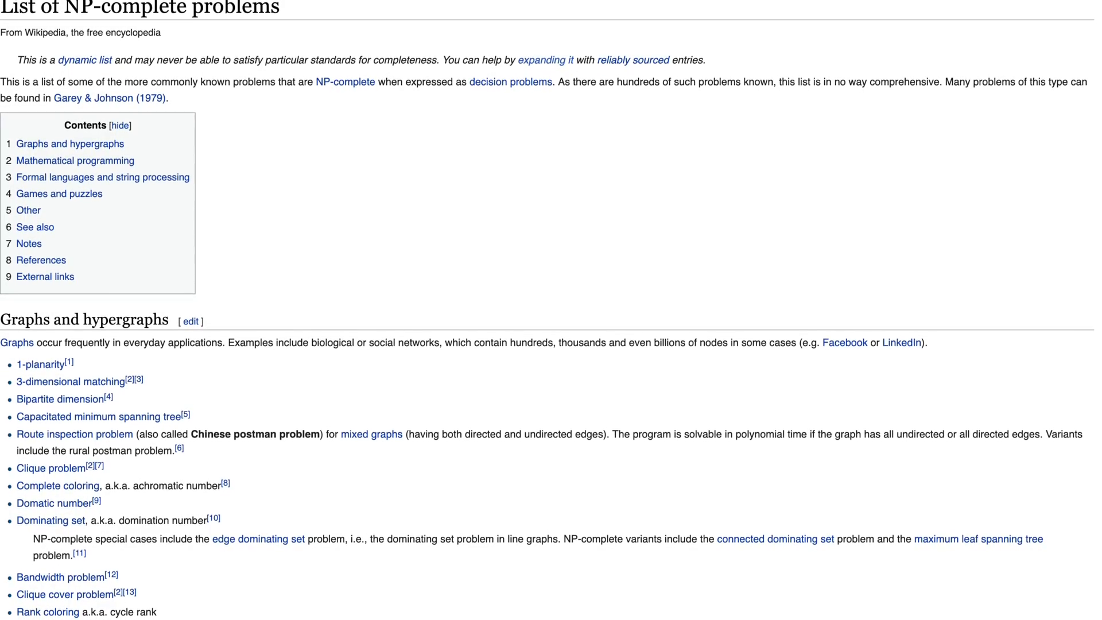
{"action": "scroll", "scroll_direction": "down", "scroll_amount": 3}
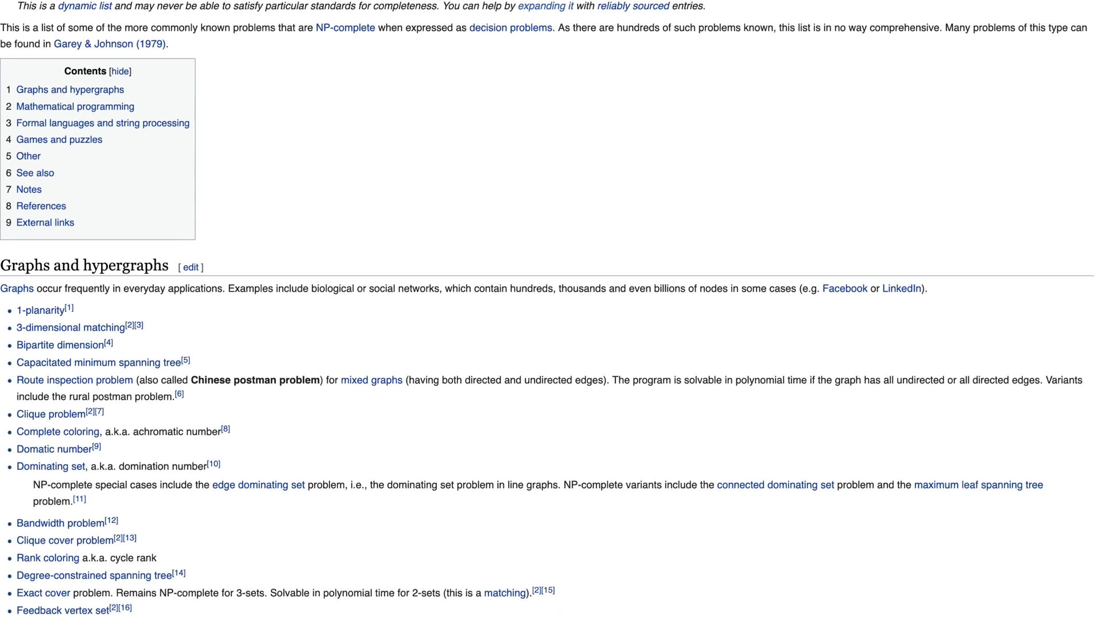
{"action": "scroll", "scroll_direction": "down", "scroll_amount": 3}
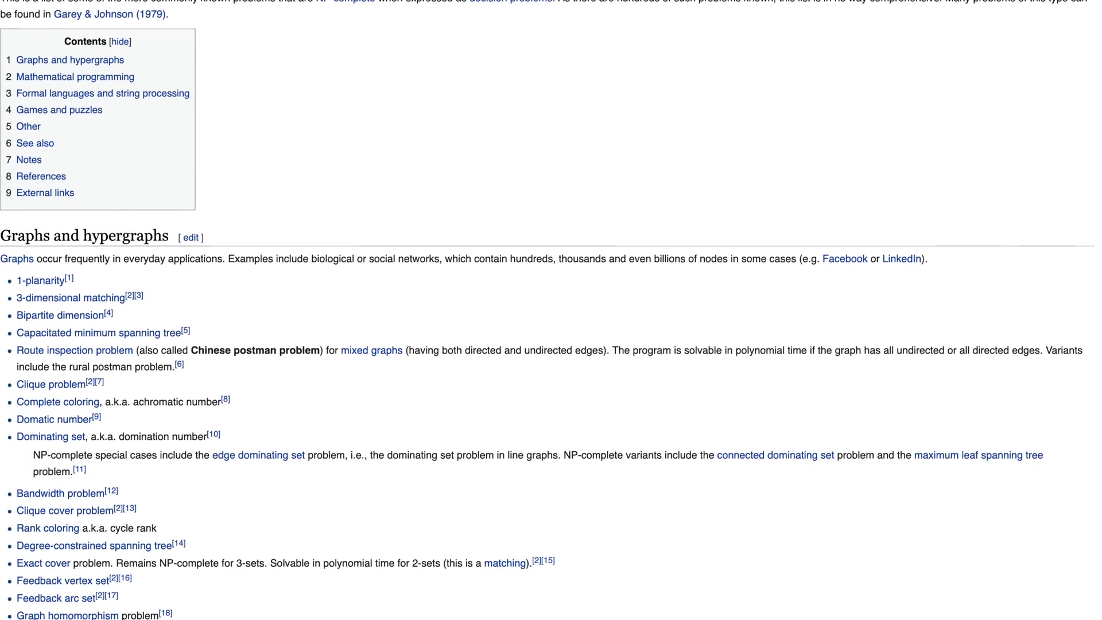
{"action": "scroll", "scroll_direction": "down", "scroll_amount": 3}
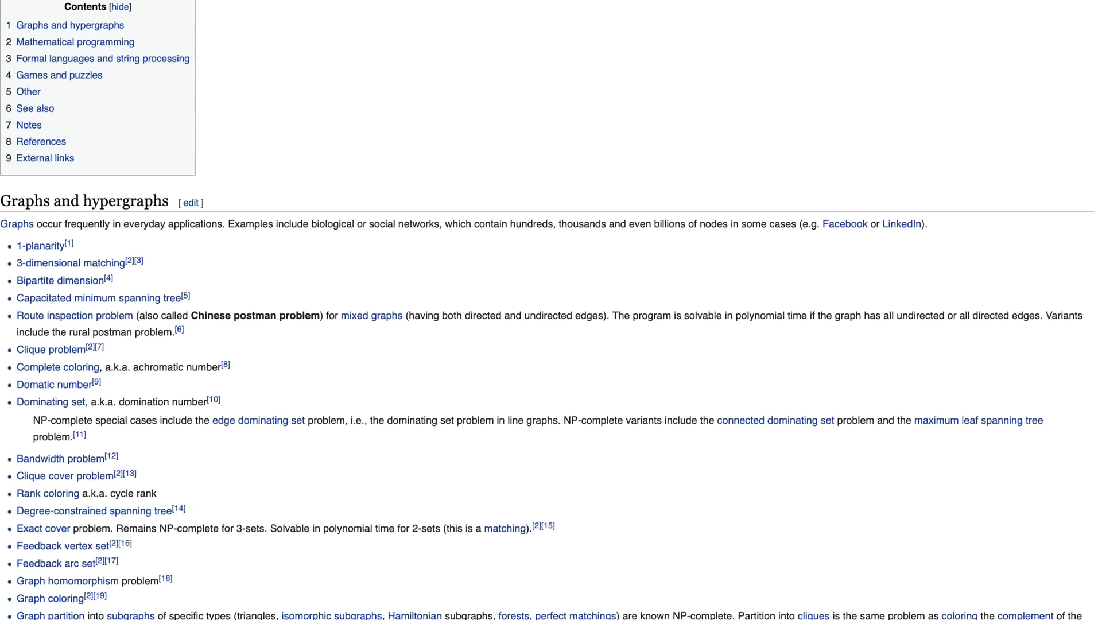
{"action": "scroll", "scroll_direction": "down", "scroll_amount": 3}
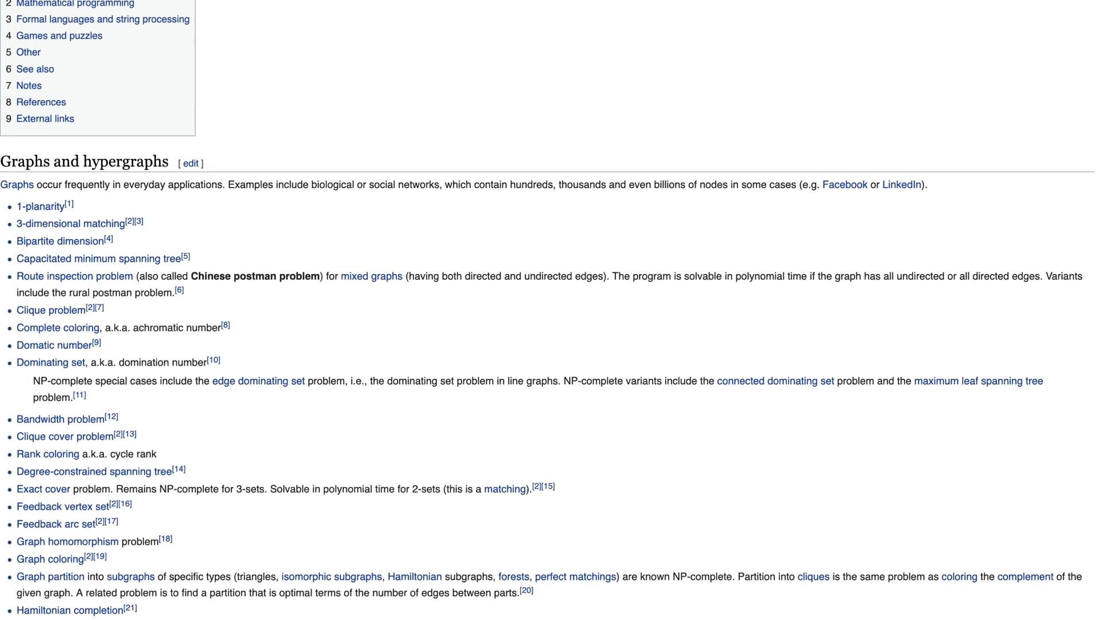
{"action": "scroll", "scroll_direction": "down", "scroll_amount": 3}
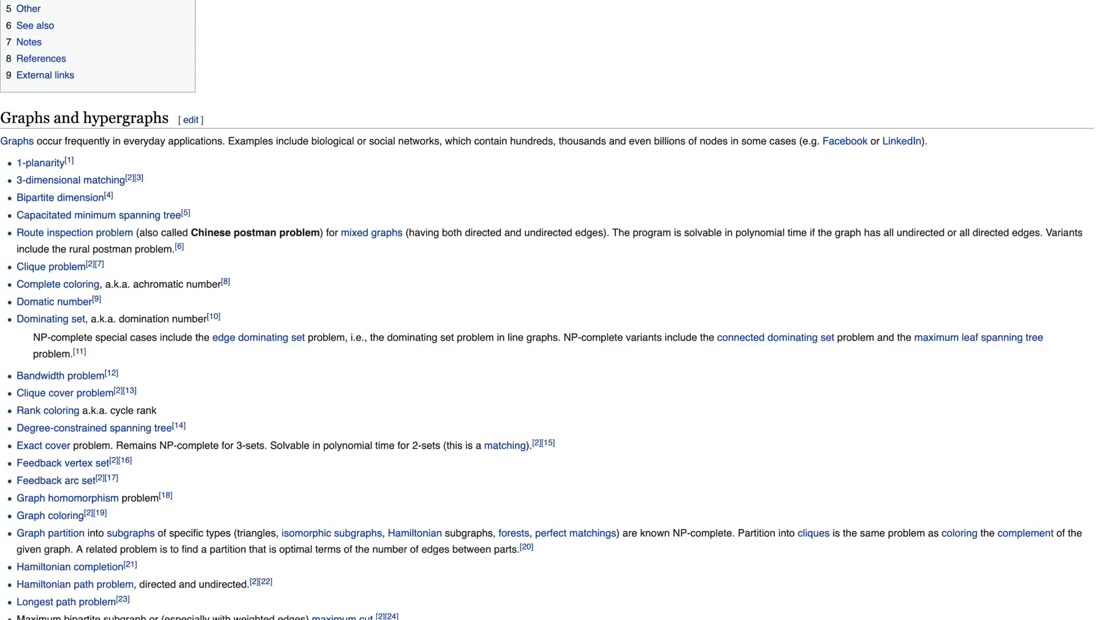
{"action": "scroll", "scroll_direction": "down", "scroll_amount": 3}
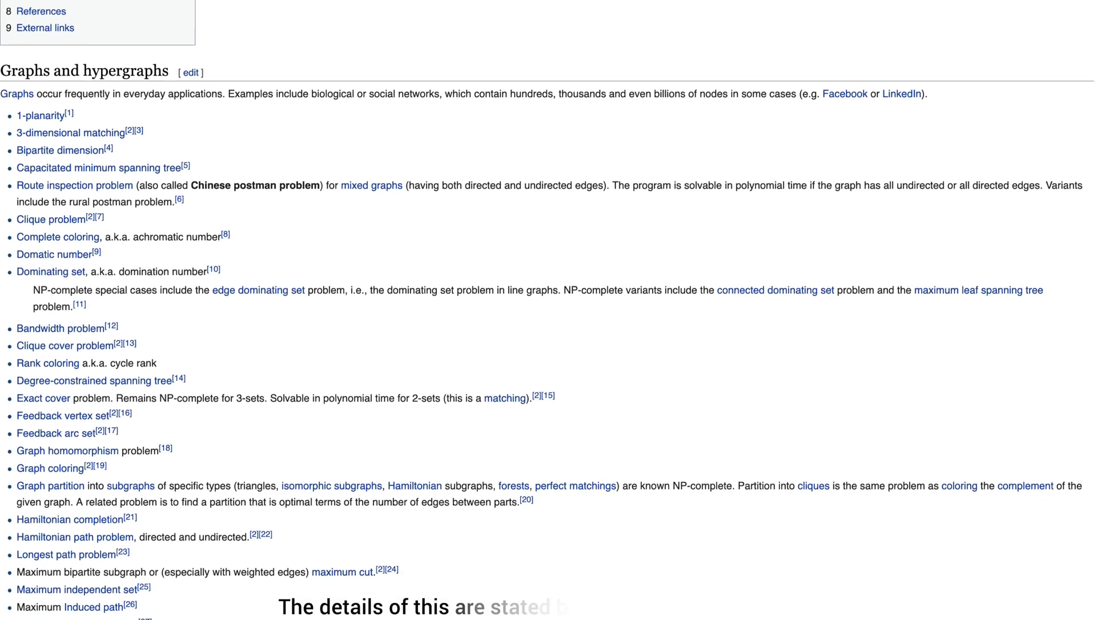
{"action": "scroll", "scroll_direction": "down", "scroll_amount": 3}
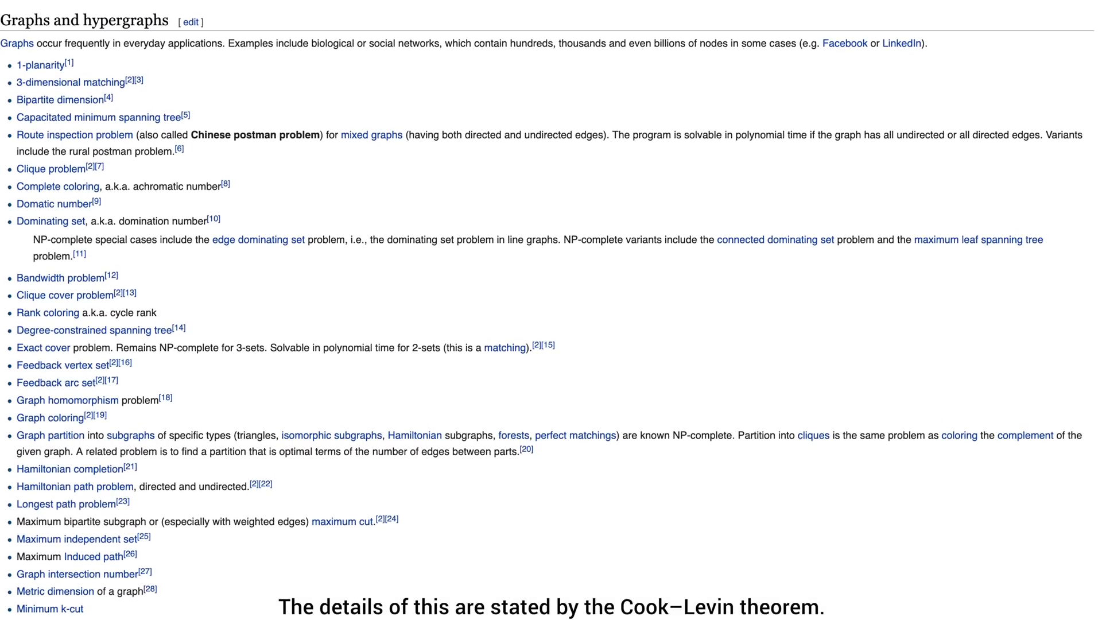
{"action": "scroll", "scroll_direction": "down", "scroll_amount": 3}
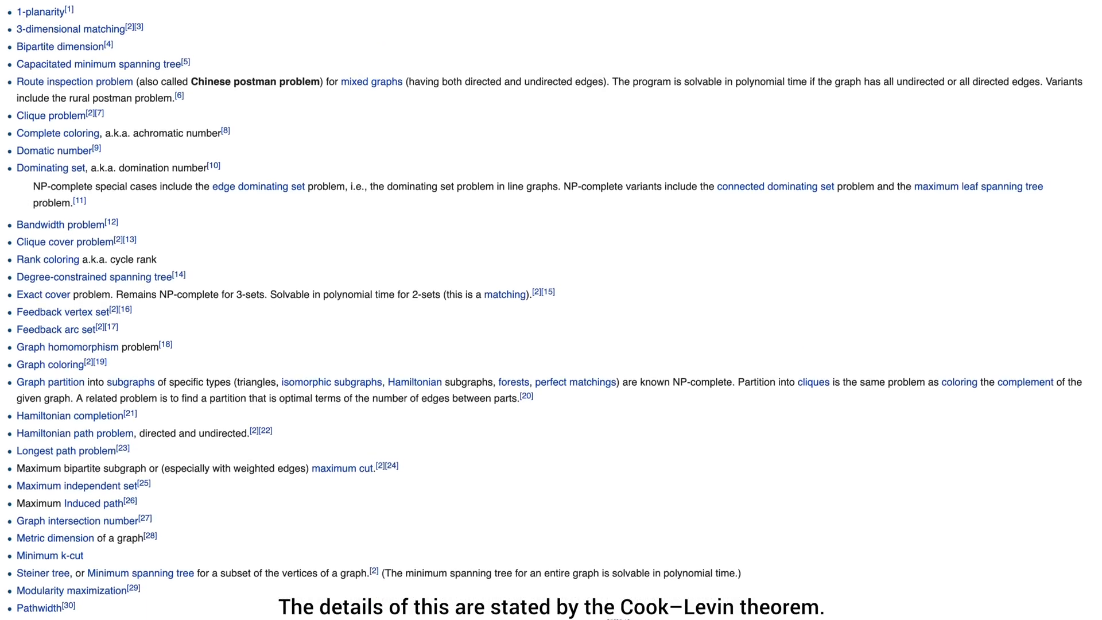
{"action": "scroll", "scroll_direction": "down", "scroll_amount": 3}
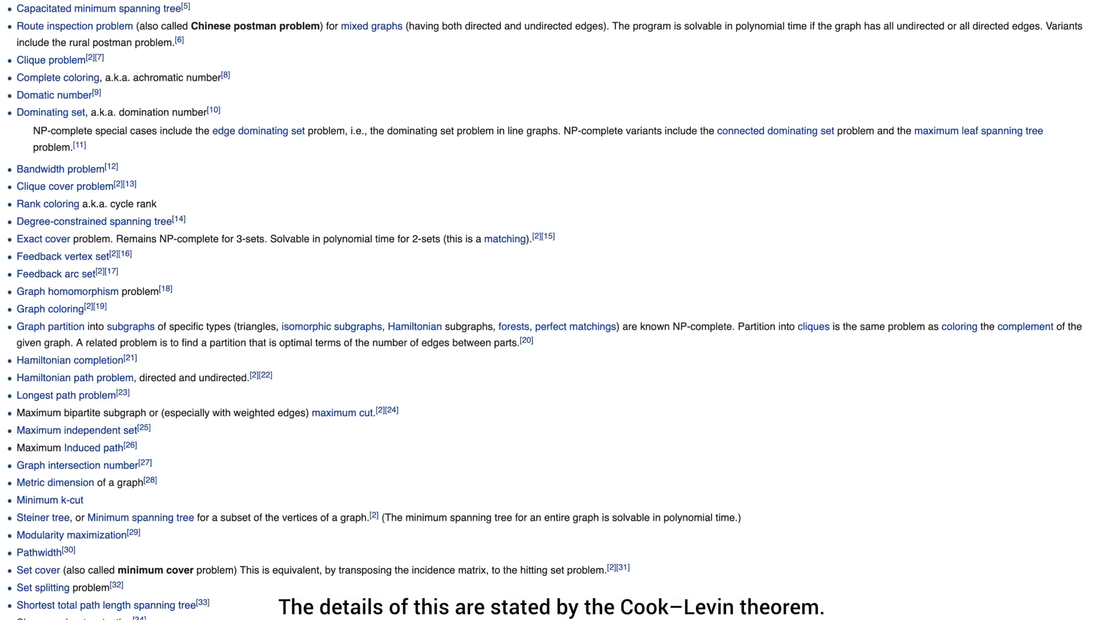
{"action": "scroll", "scroll_direction": "down", "scroll_amount": 3}
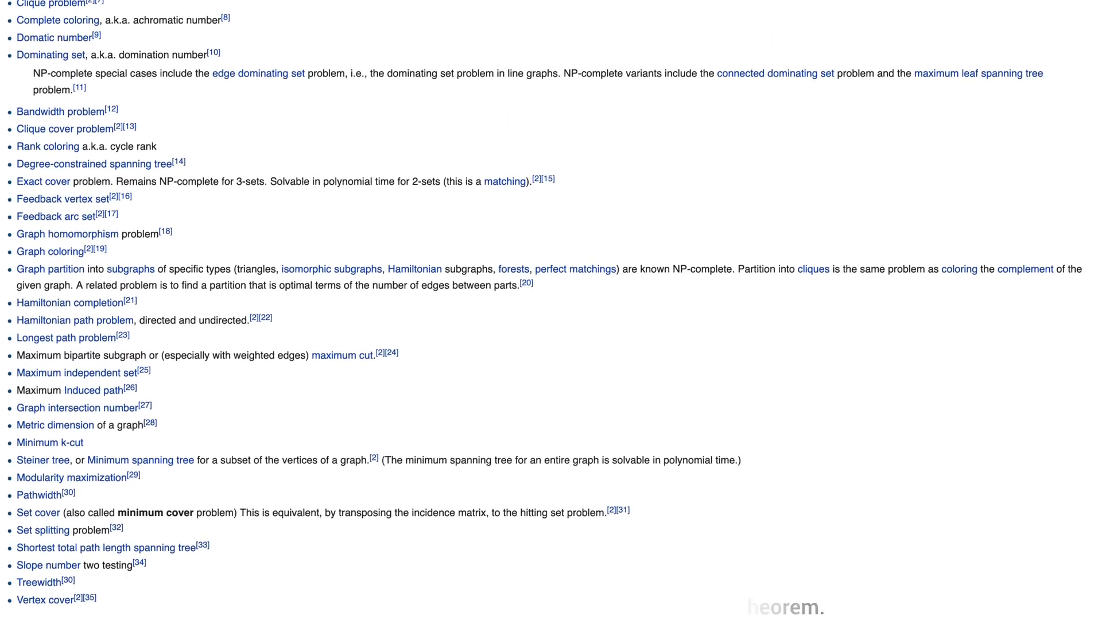
{"action": "scroll", "scroll_direction": "down", "scroll_amount": 3}
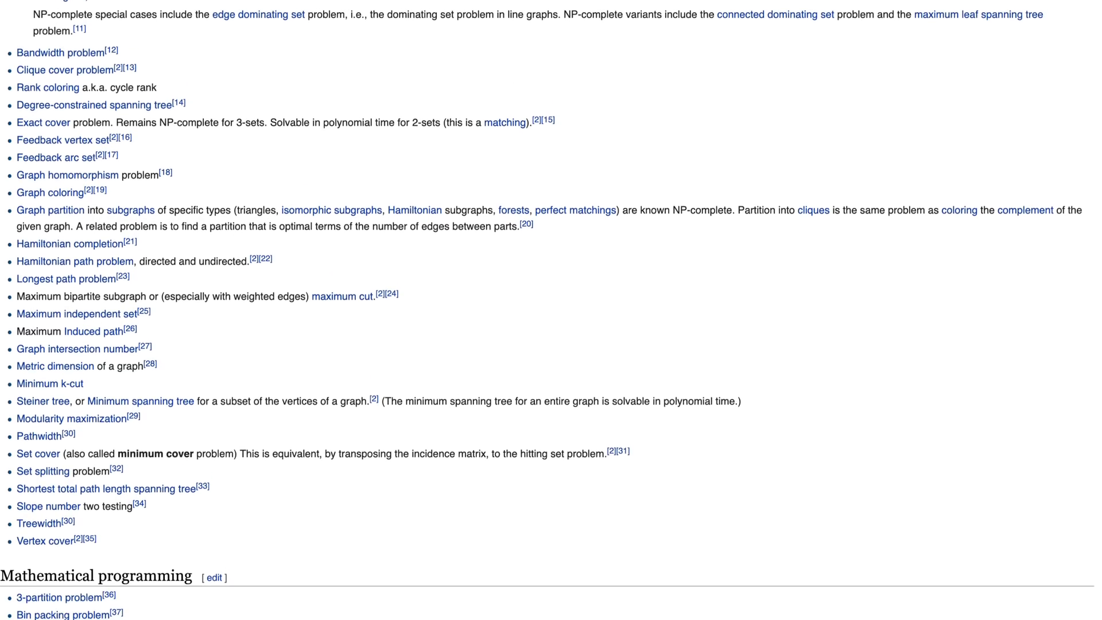
{"action": "scroll", "scroll_direction": "down", "scroll_amount": 3}
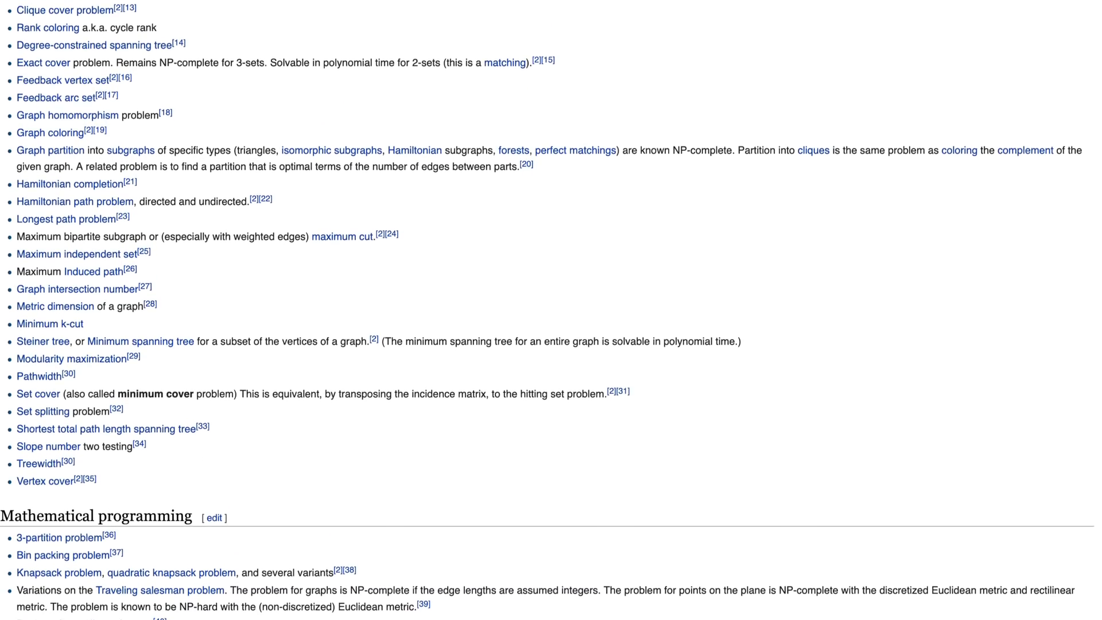
{"action": "scroll", "scroll_direction": "down", "scroll_amount": 3}
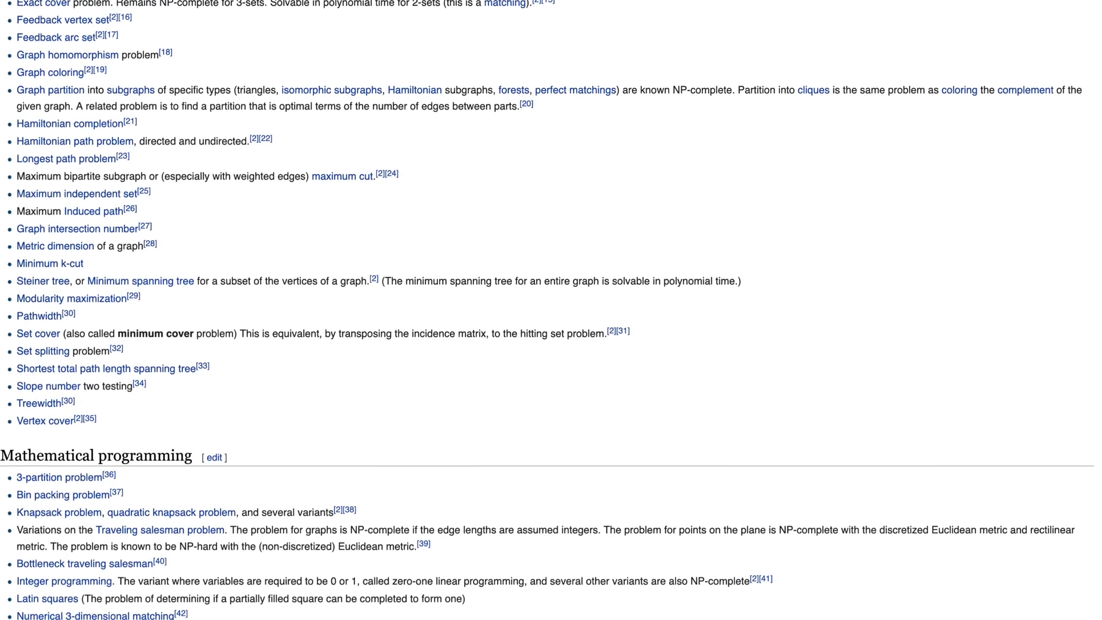
{"action": "scroll", "scroll_direction": "down", "scroll_amount": 3}
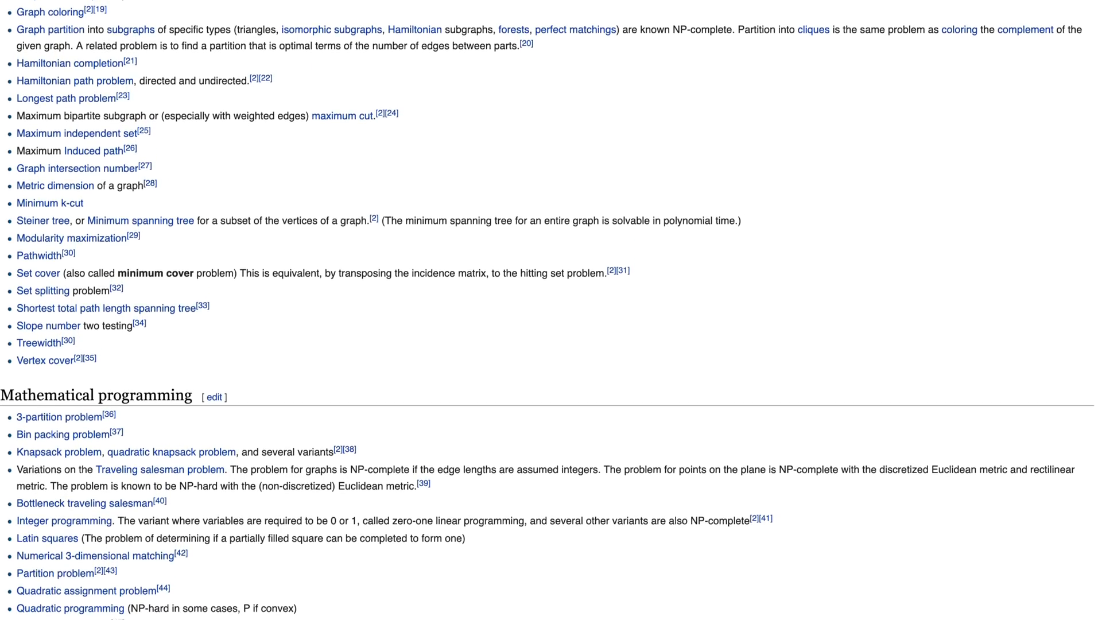
{"action": "scroll", "scroll_direction": "down", "scroll_amount": 3}
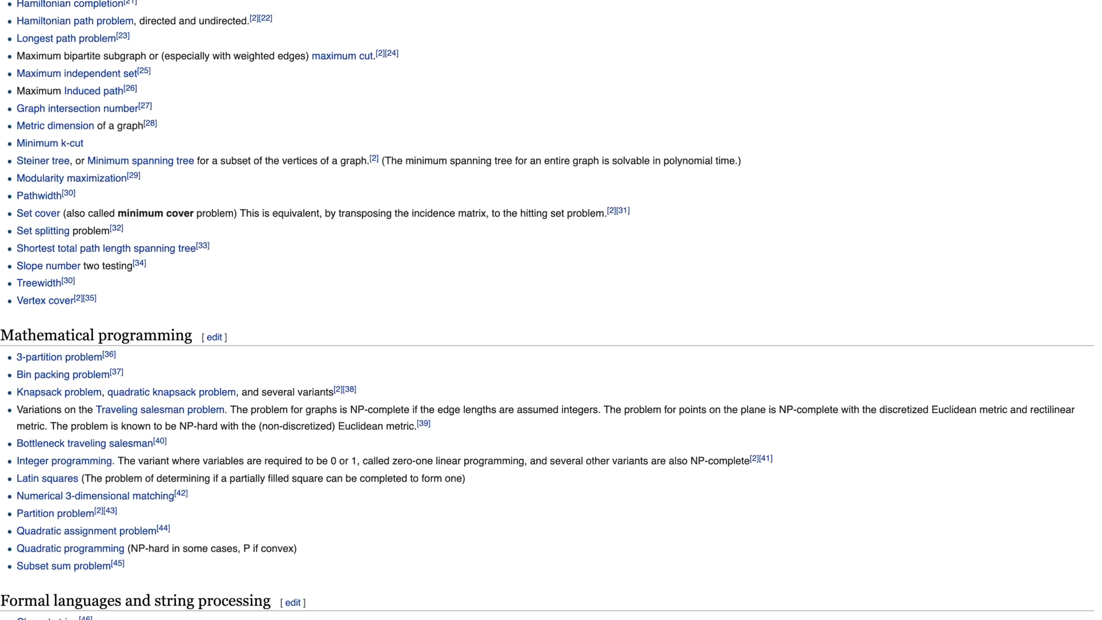
{"action": "scroll", "scroll_direction": "down", "scroll_amount": 3}
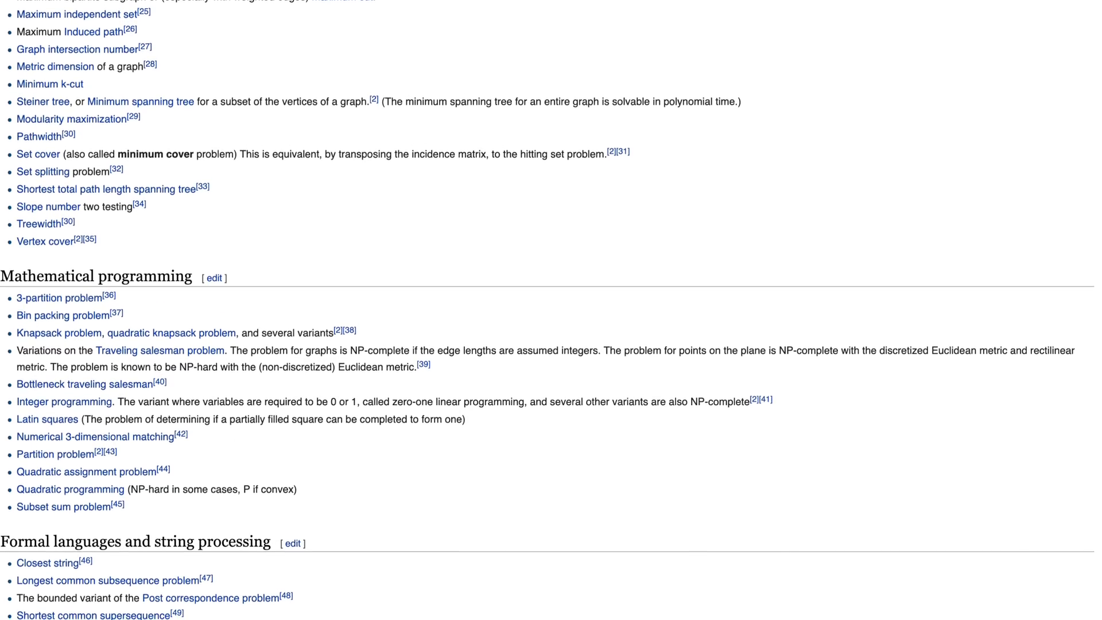
{"action": "scroll", "scroll_direction": "down", "scroll_amount": 3}
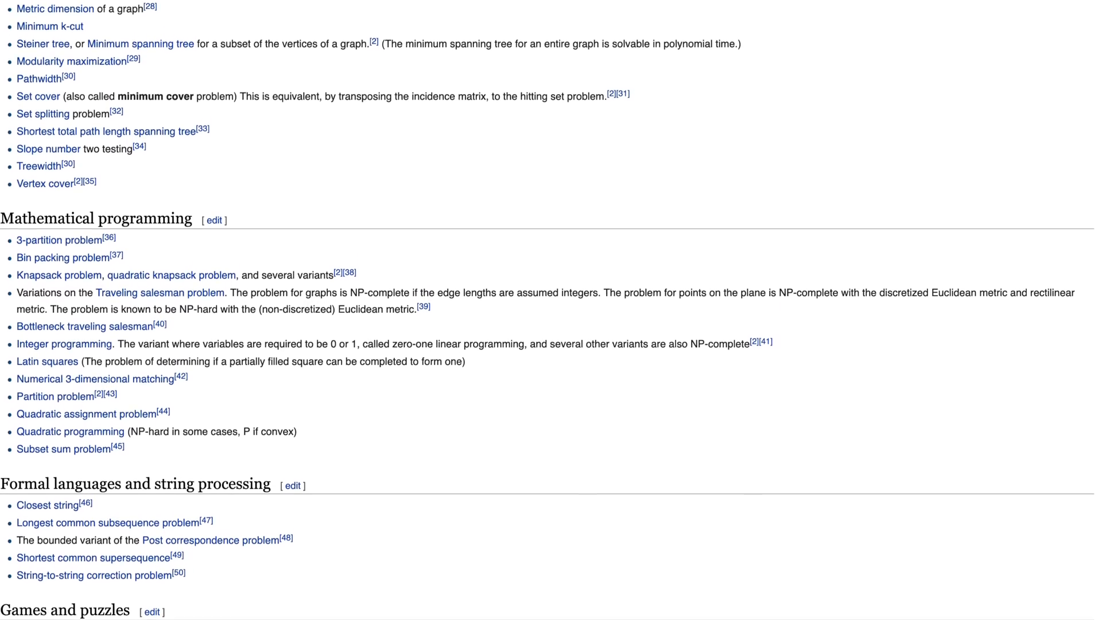
{"action": "scroll", "scroll_direction": "down", "scroll_amount": 3}
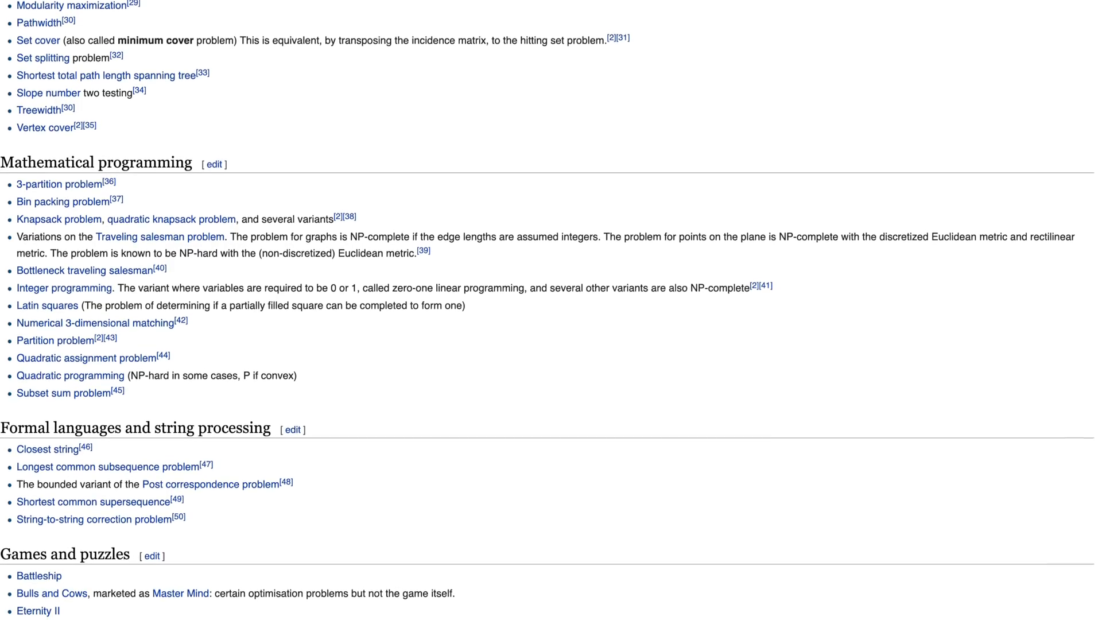
{"action": "scroll", "scroll_direction": "down", "scroll_amount": 3}
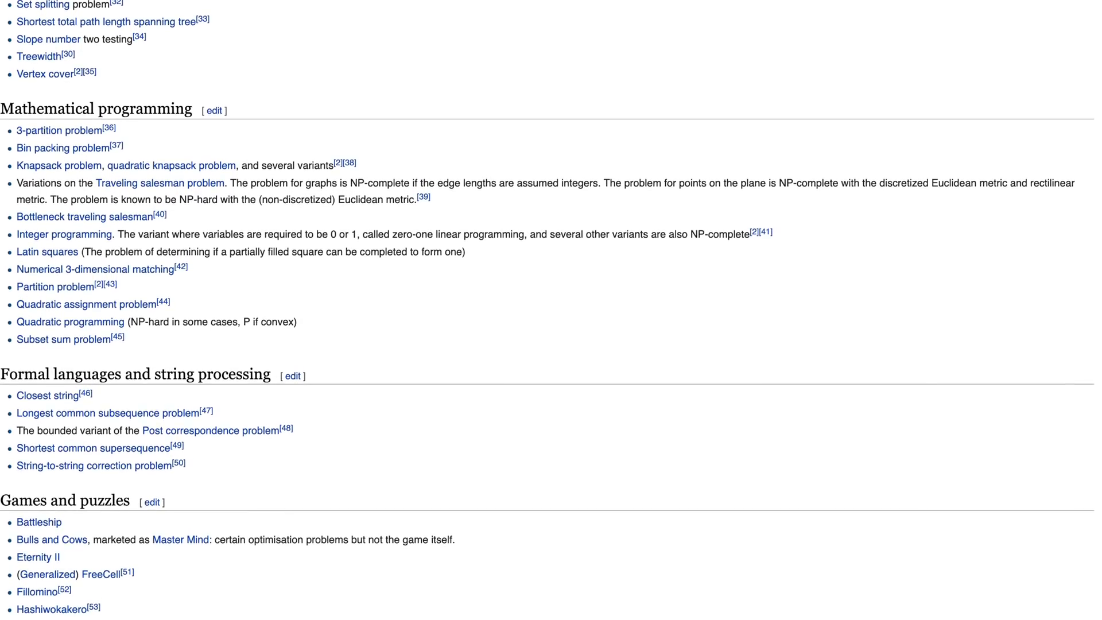
{"action": "scroll", "scroll_direction": "down", "scroll_amount": 3}
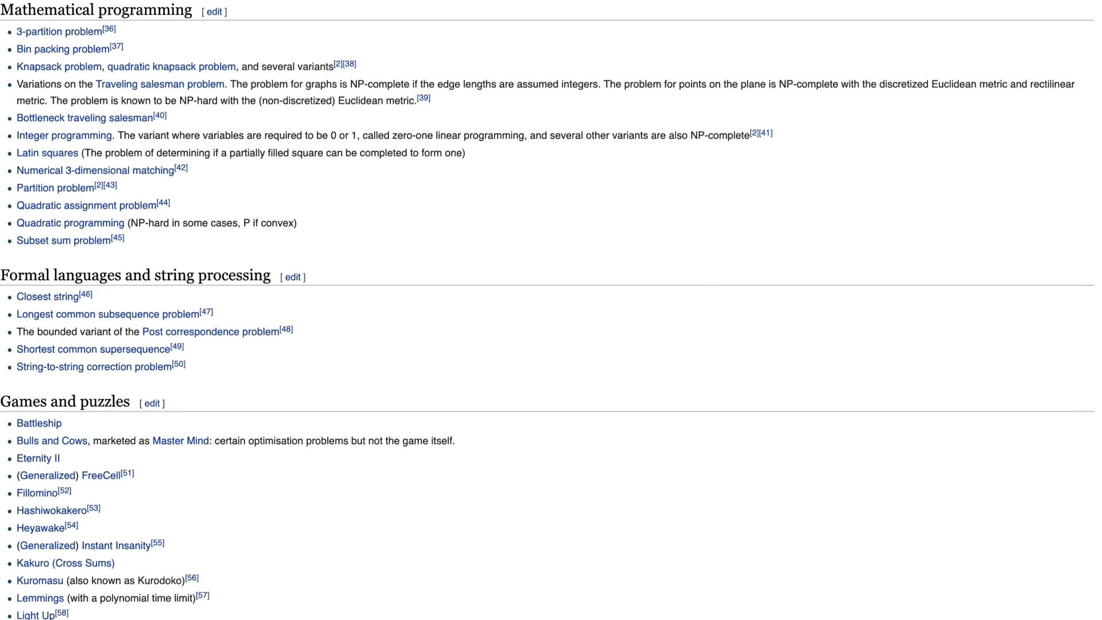
{"action": "scroll", "scroll_direction": "down", "scroll_amount": 3}
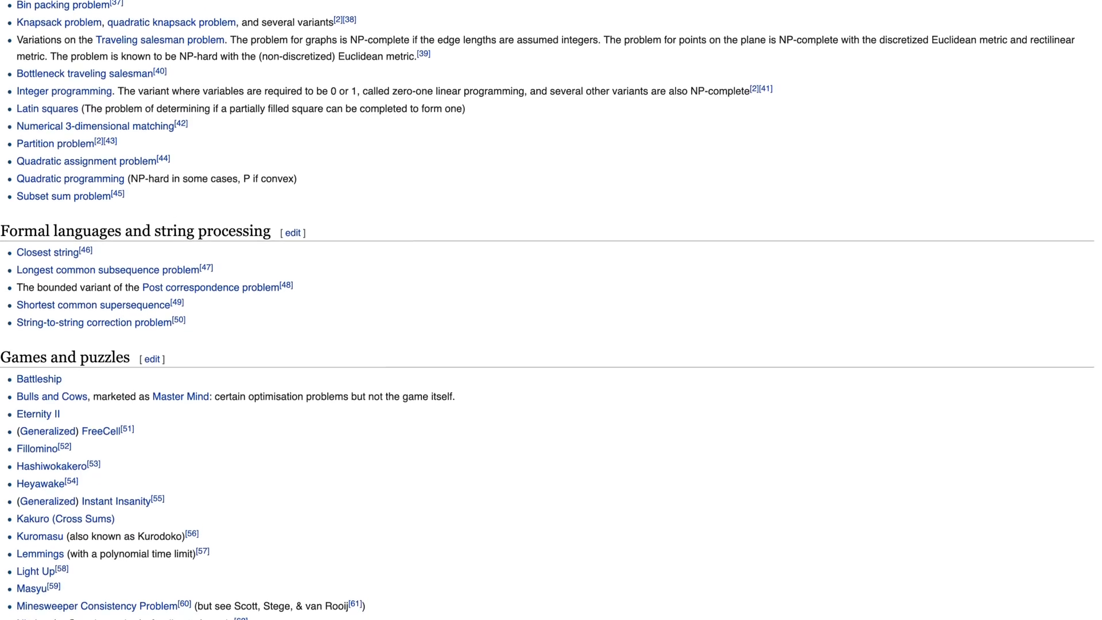
{"action": "scroll", "scroll_direction": "down", "scroll_amount": 3}
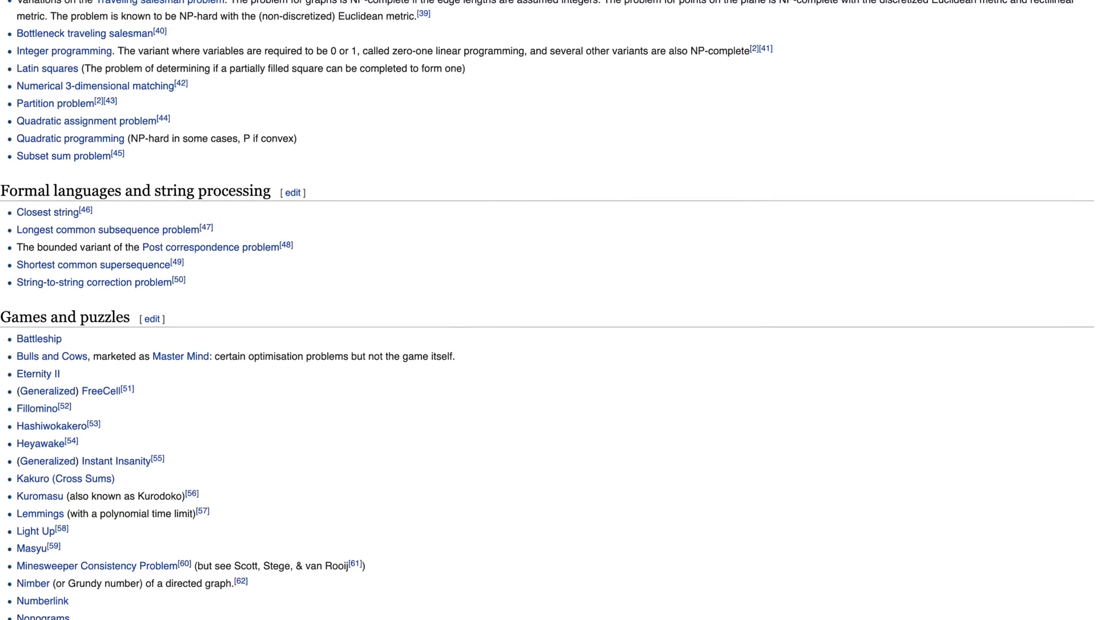
{"action": "scroll", "scroll_direction": "down", "scroll_amount": 3}
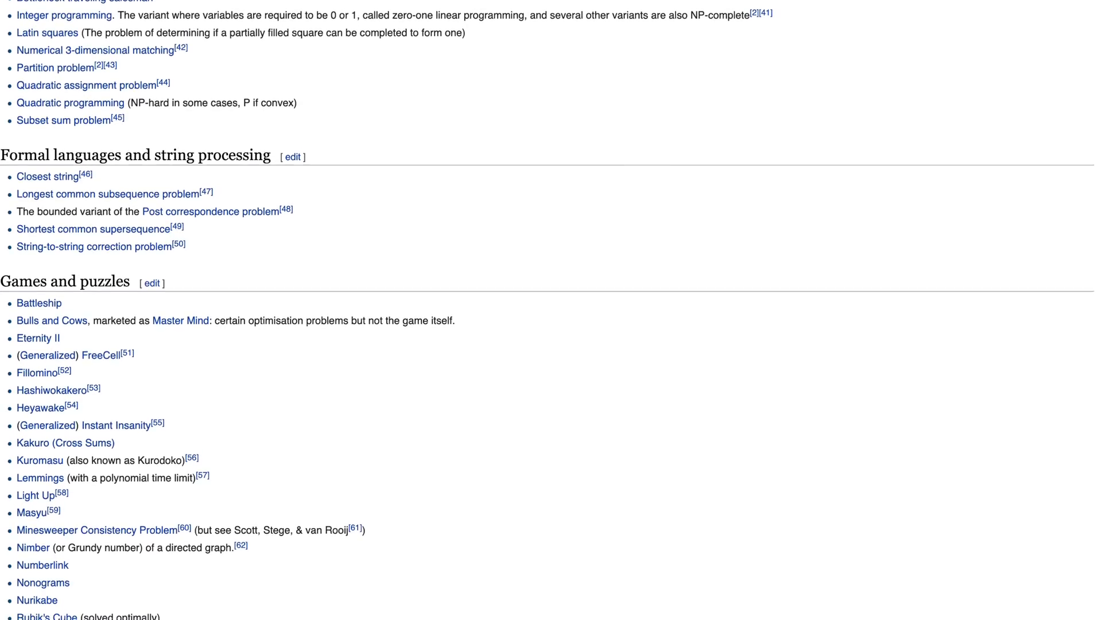
{"action": "scroll", "scroll_direction": "down", "scroll_amount": 3}
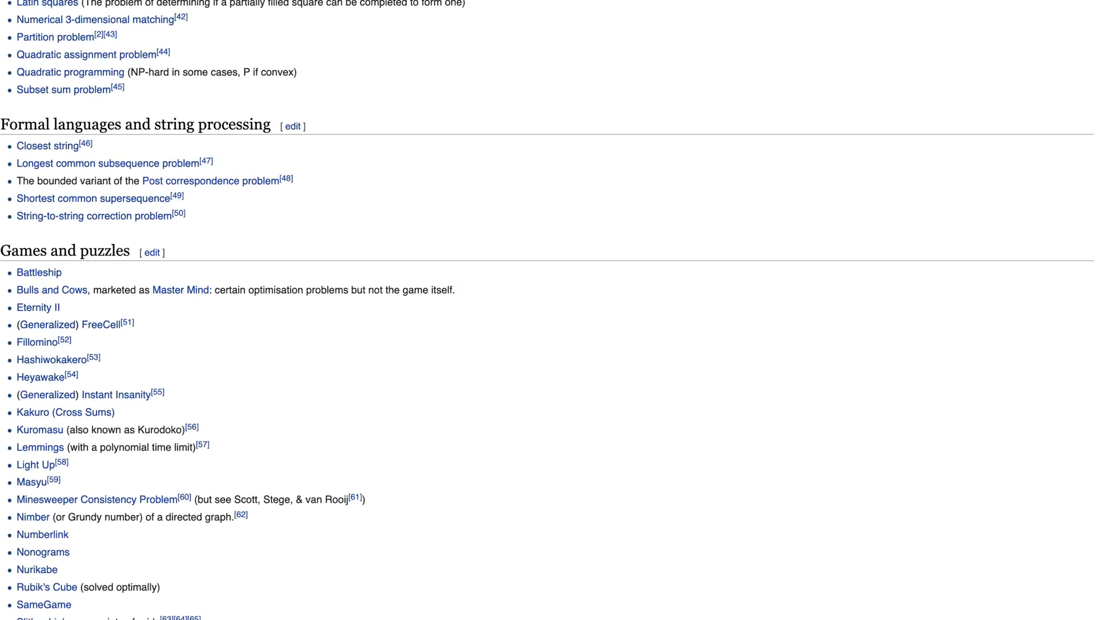
{"action": "scroll", "scroll_direction": "down", "scroll_amount": 3}
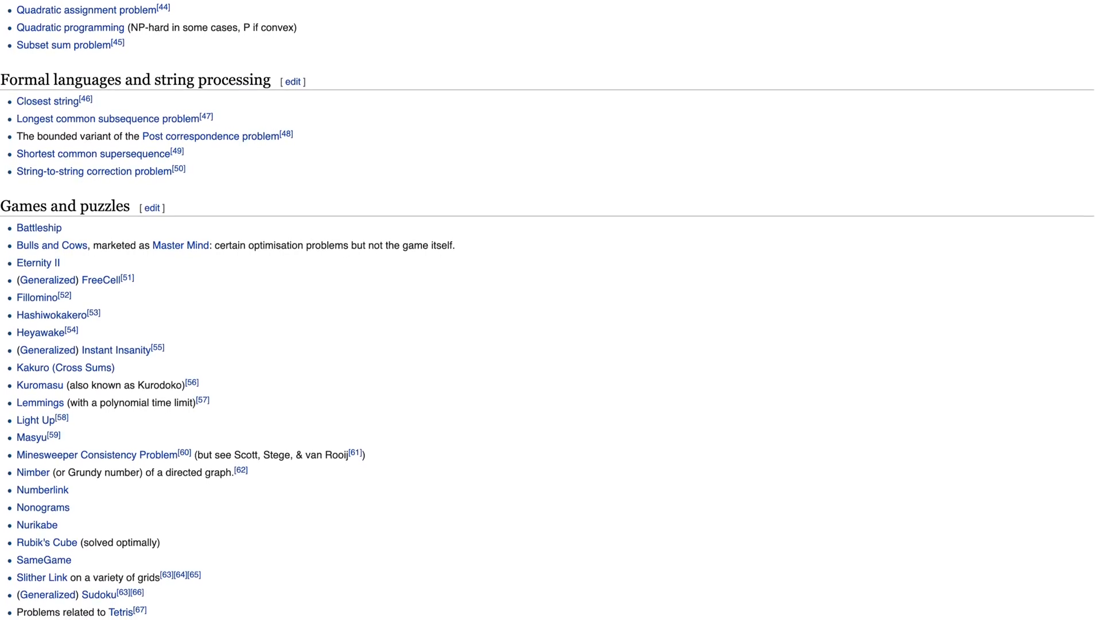
{"action": "scroll", "scroll_direction": "down", "scroll_amount": 3}
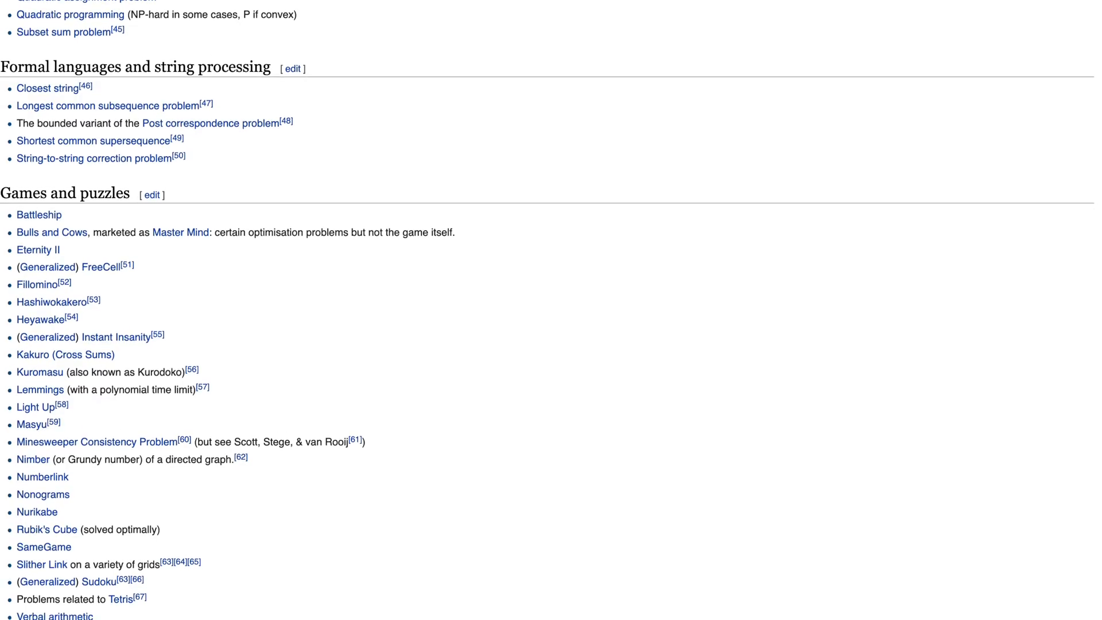